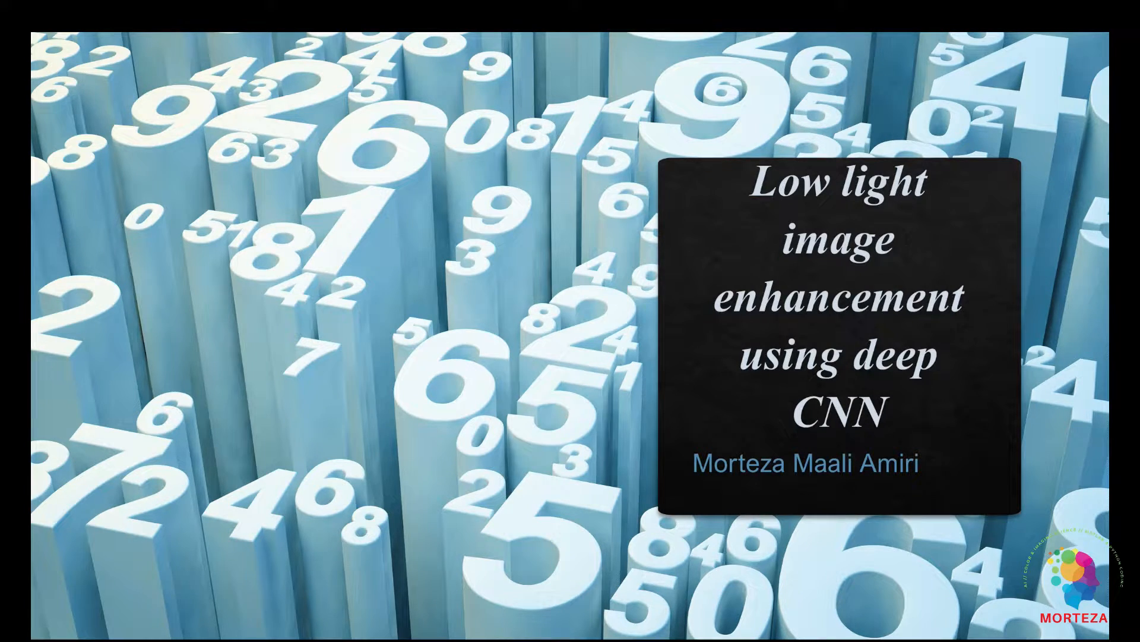
# Step: Advance to the slide comparing the dark and brightened street scene
pyautogui.press('right')
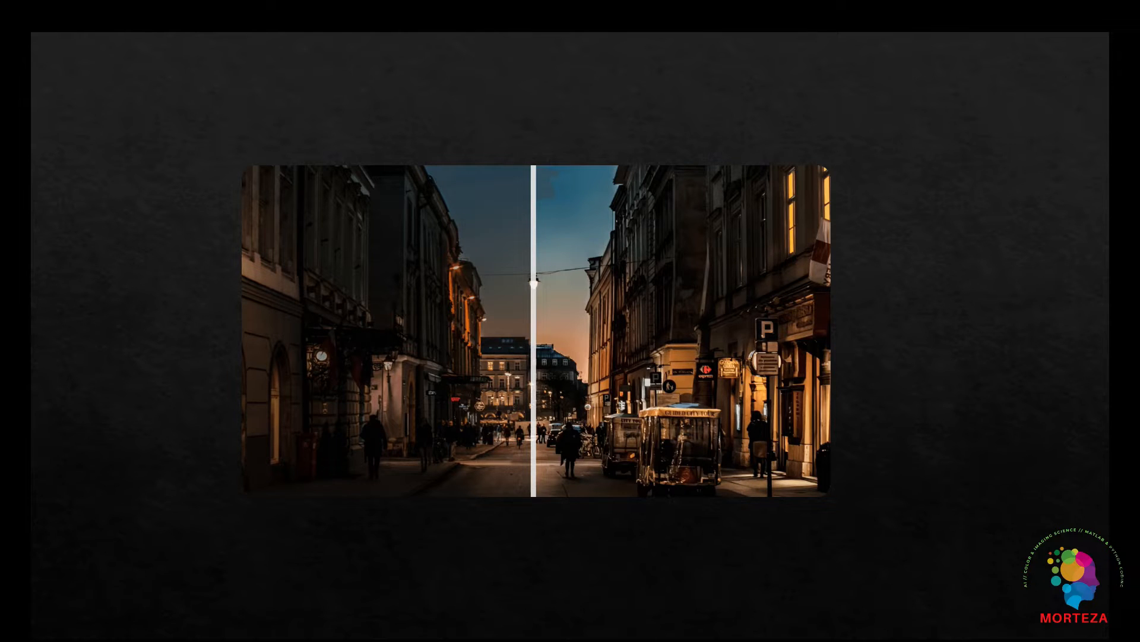
pyautogui.press('Right')
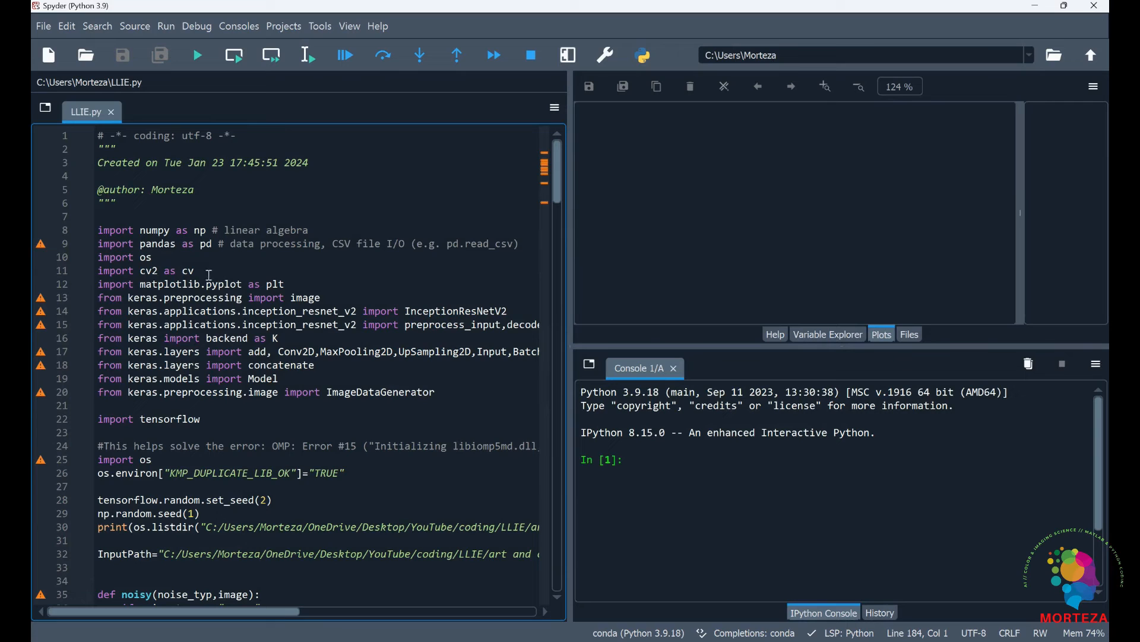
pyautogui.moveTo(98, 230); pyautogui.dragTo(127, 243)
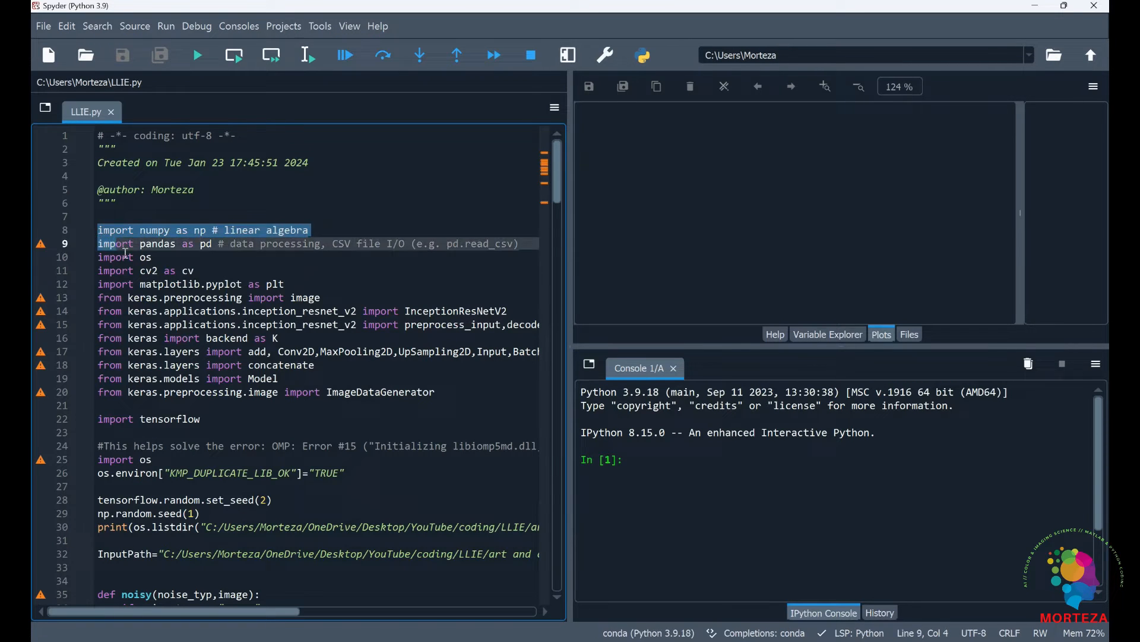
pyautogui.moveTo(123, 243); pyautogui.dragTo(211, 364)
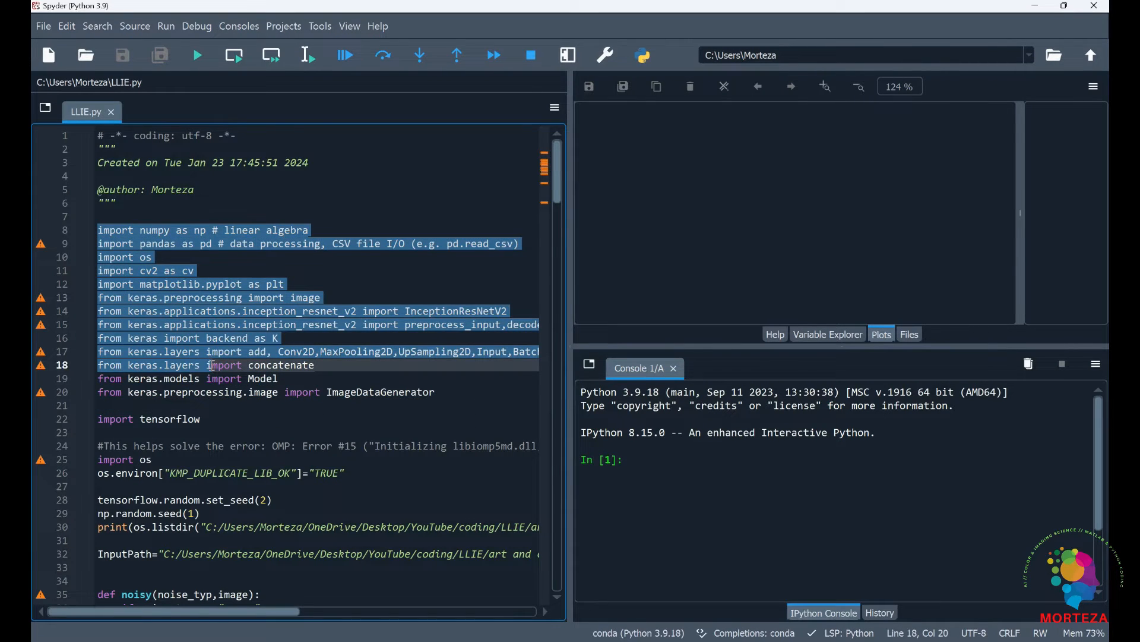
pyautogui.scroll(-3)
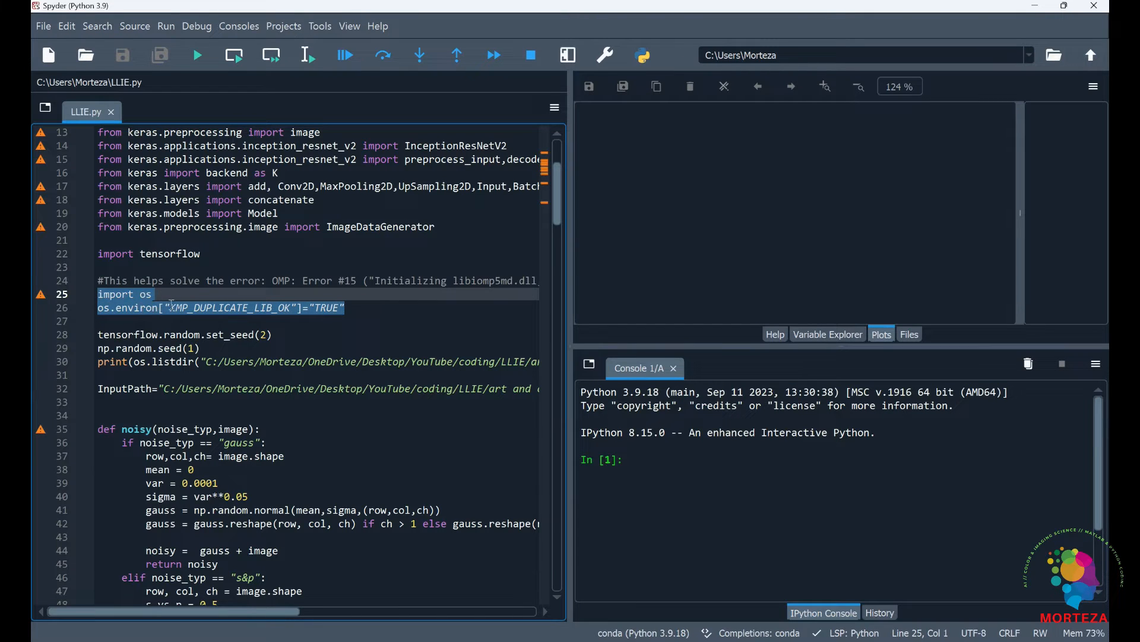
pyautogui.scroll(-3)
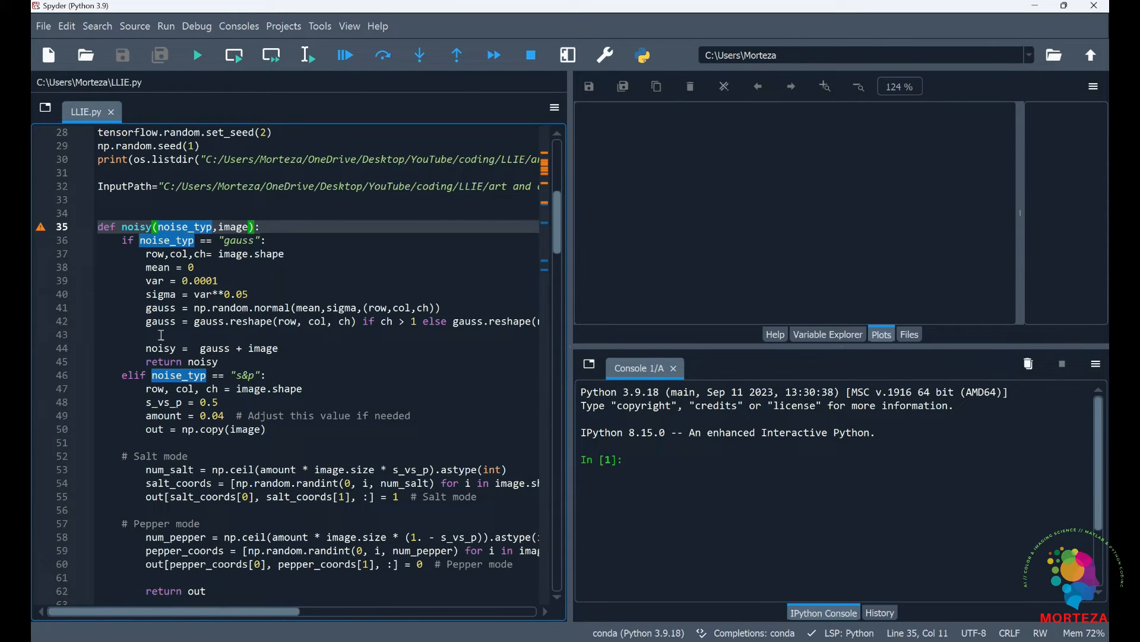
pyautogui.scroll(-3)
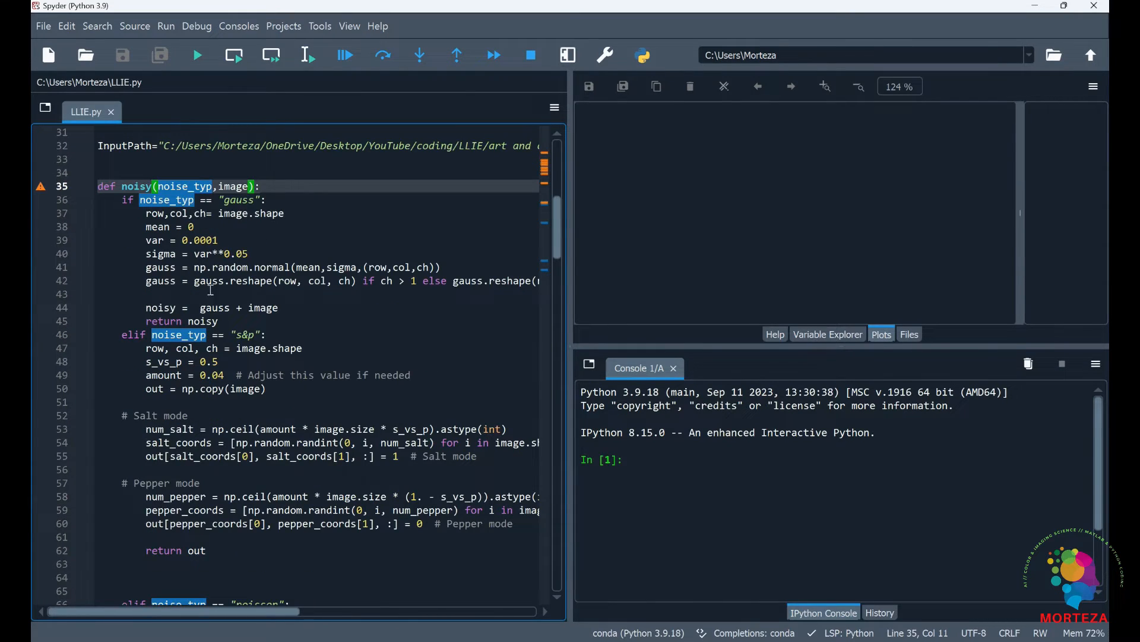
pyautogui.scroll(-3)
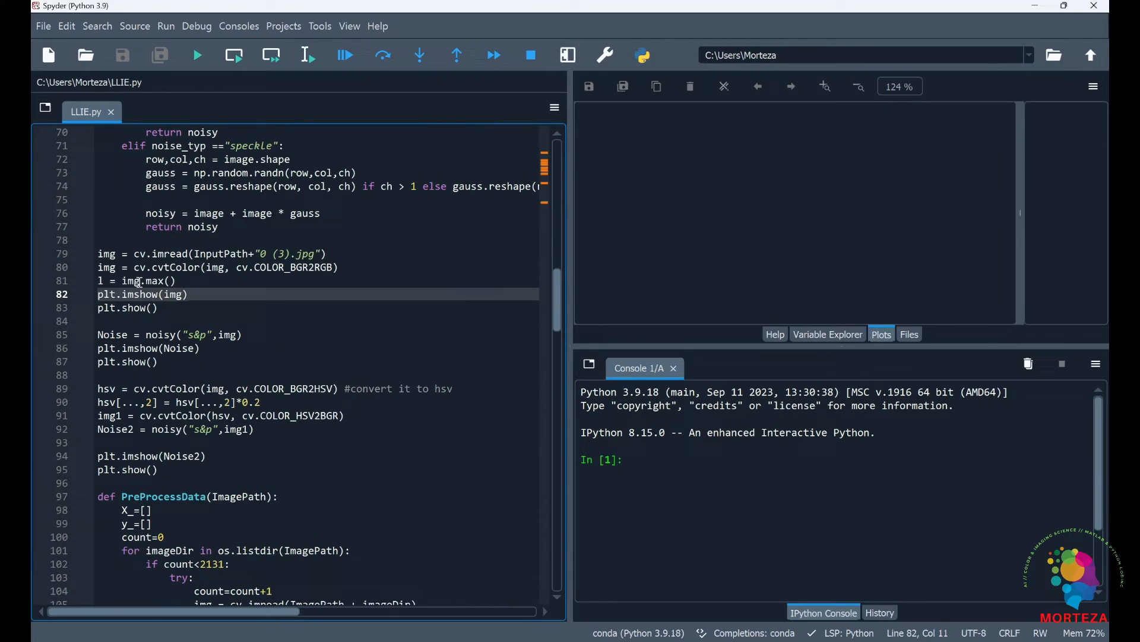
pyautogui.click(96, 253)
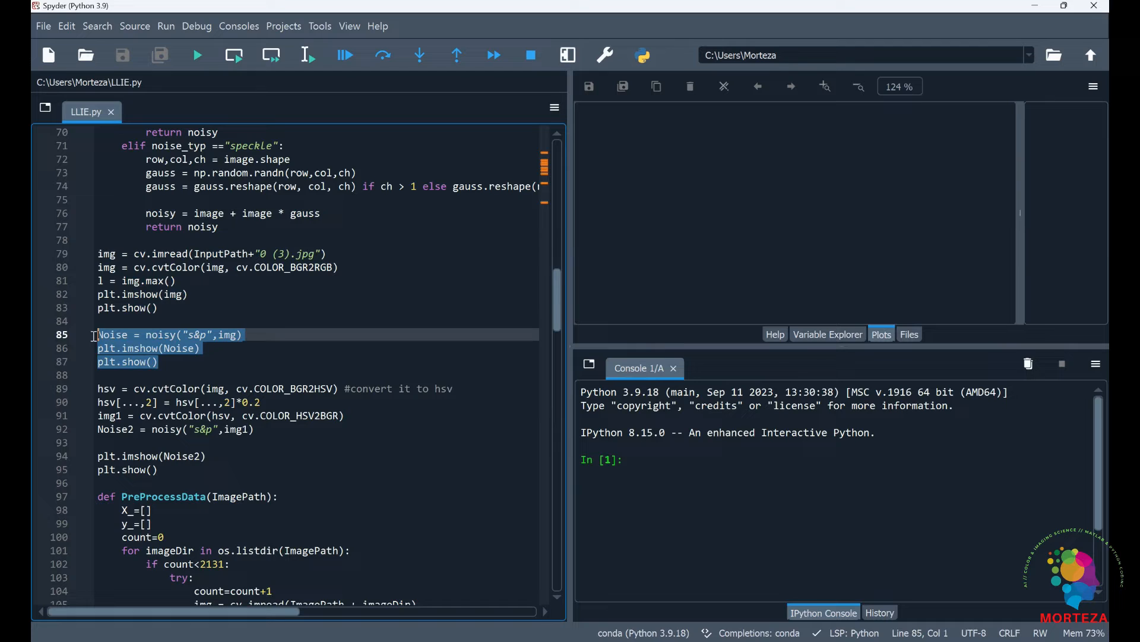
pyautogui.scroll(-3)
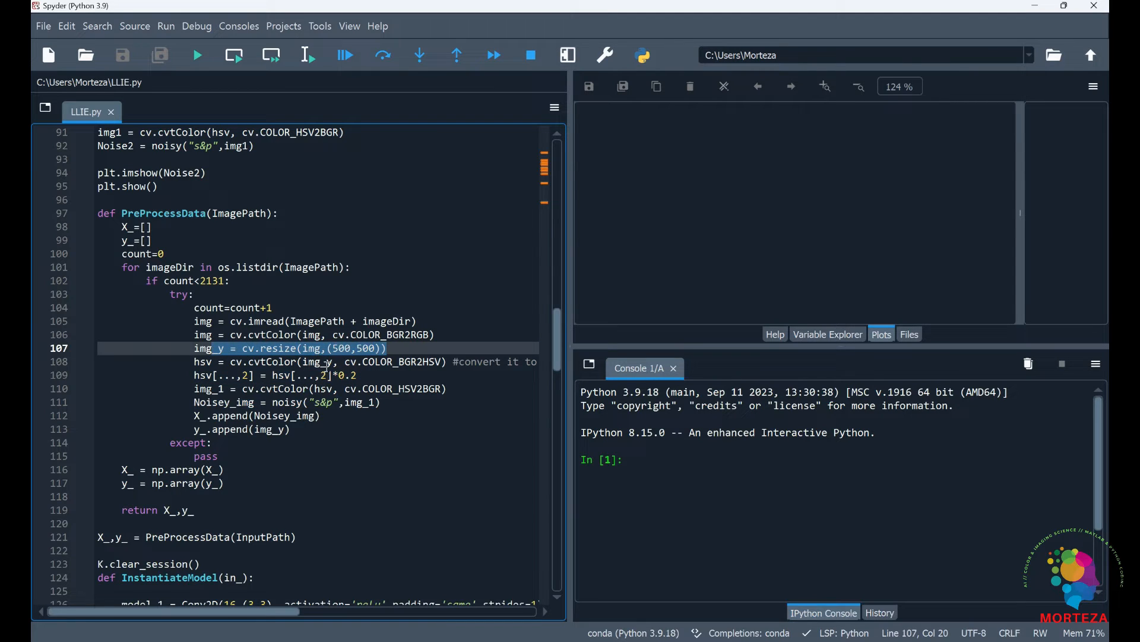
pyautogui.scroll(-3)
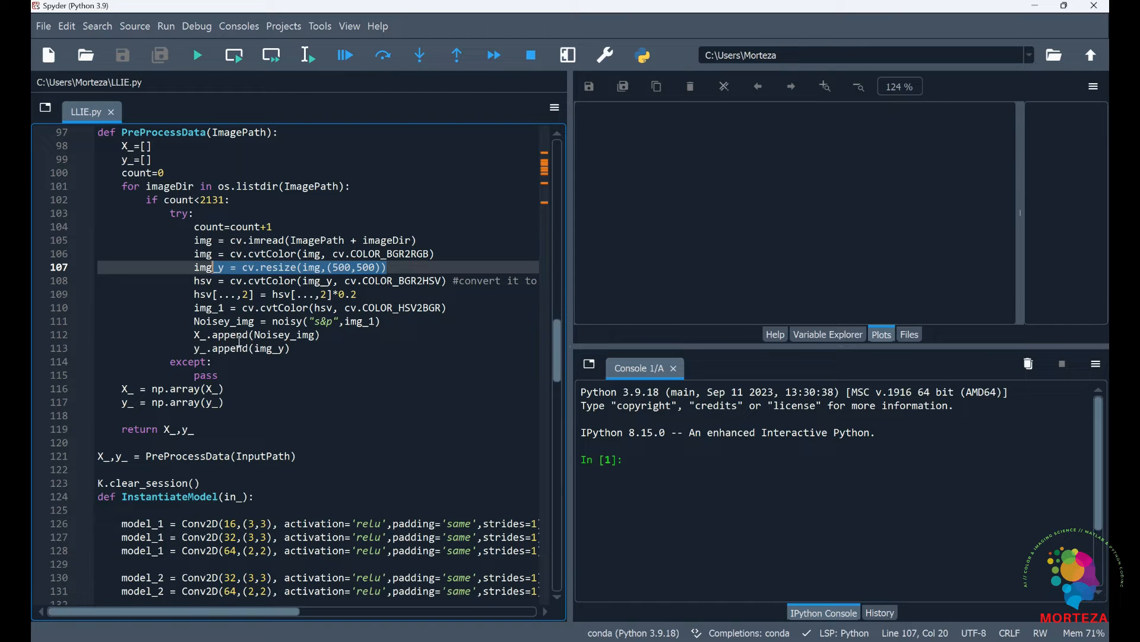
pyautogui.scroll(-3)
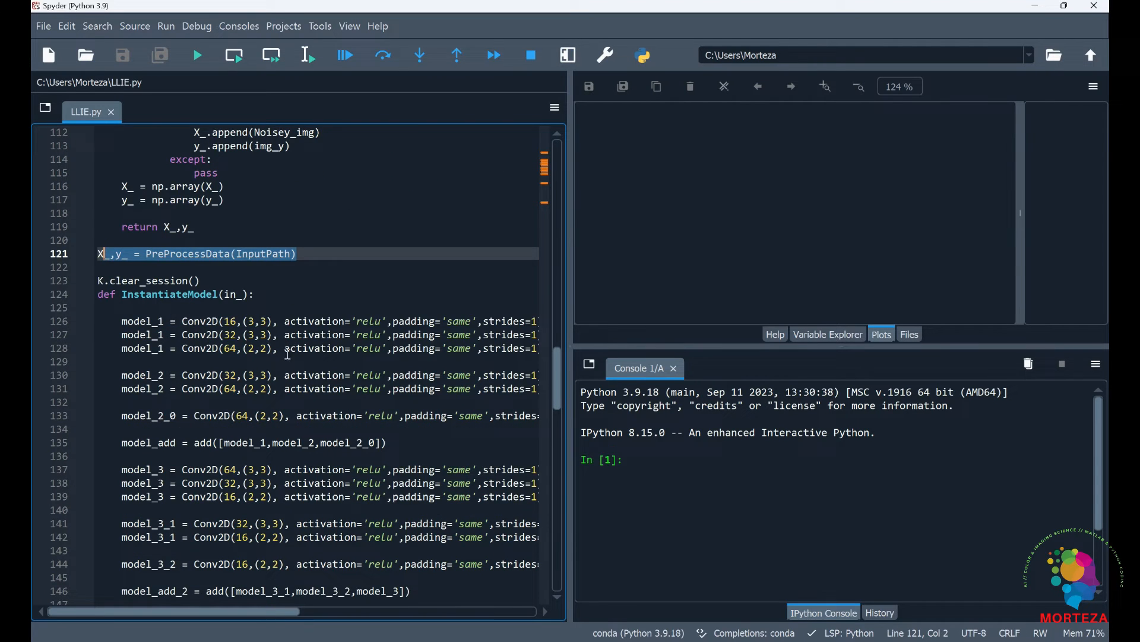
pyautogui.scroll(-3)
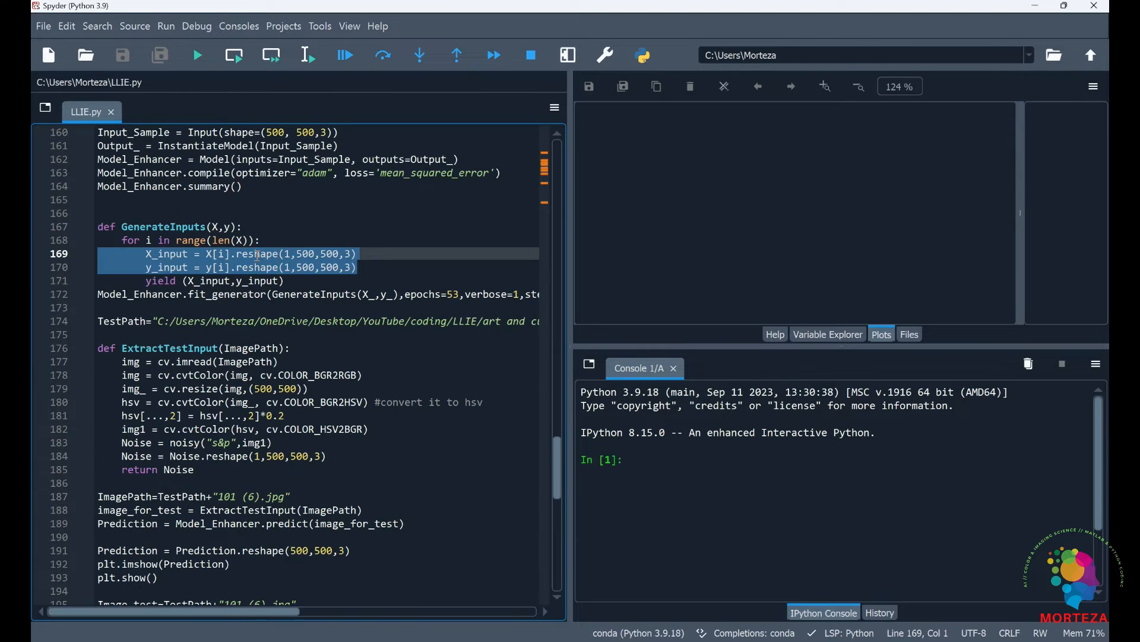
pyautogui.click(165, 254)
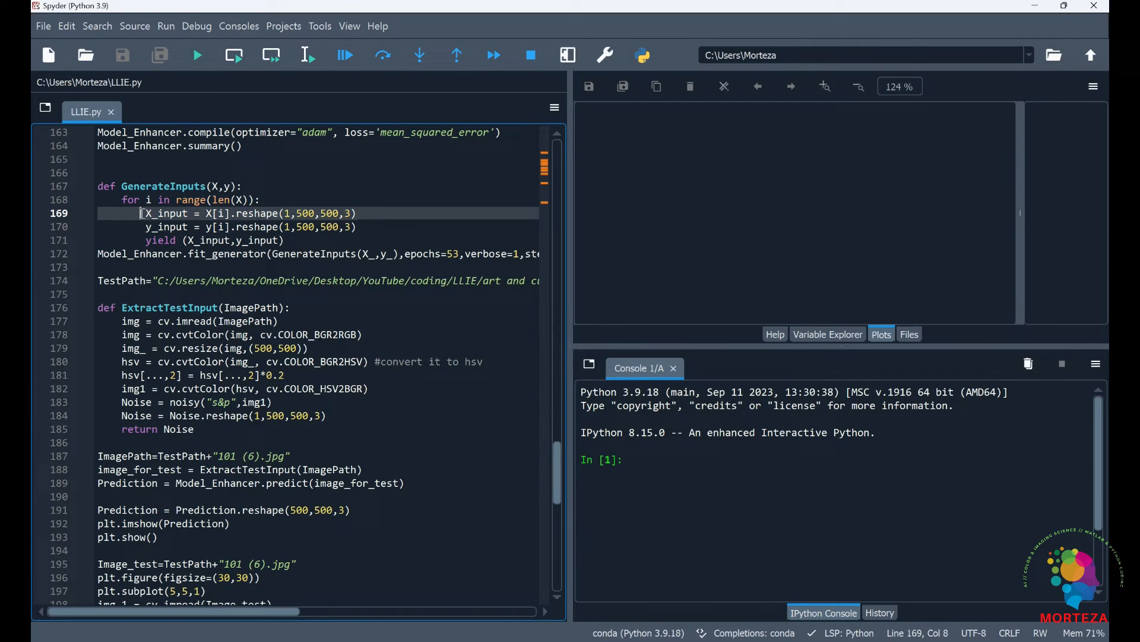
pyautogui.click(210, 253)
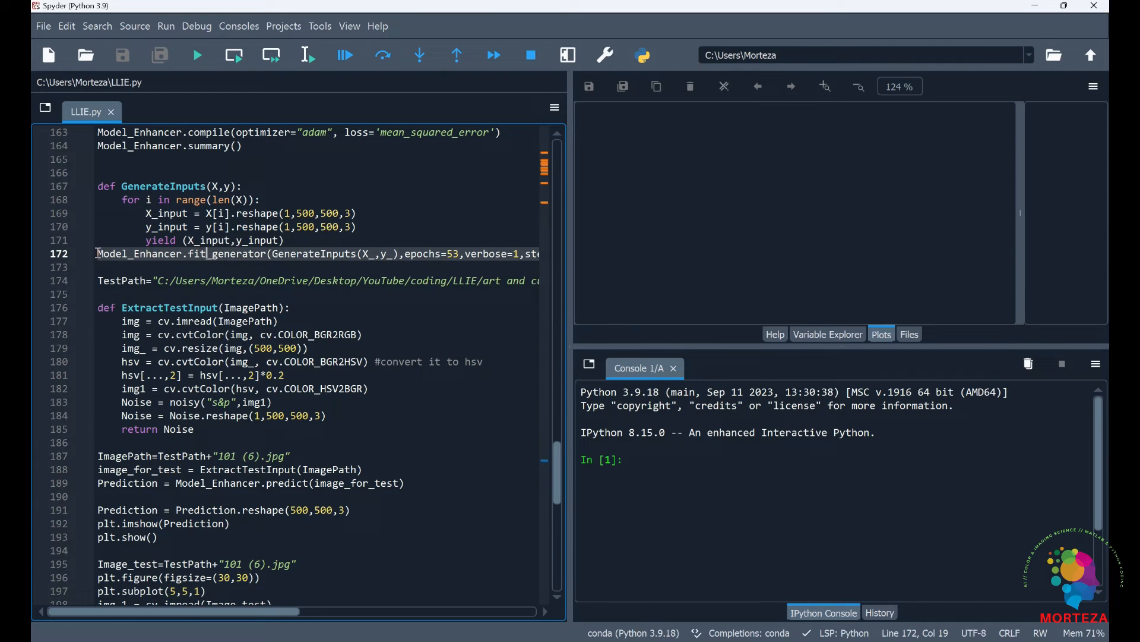
pyautogui.click(455, 254)
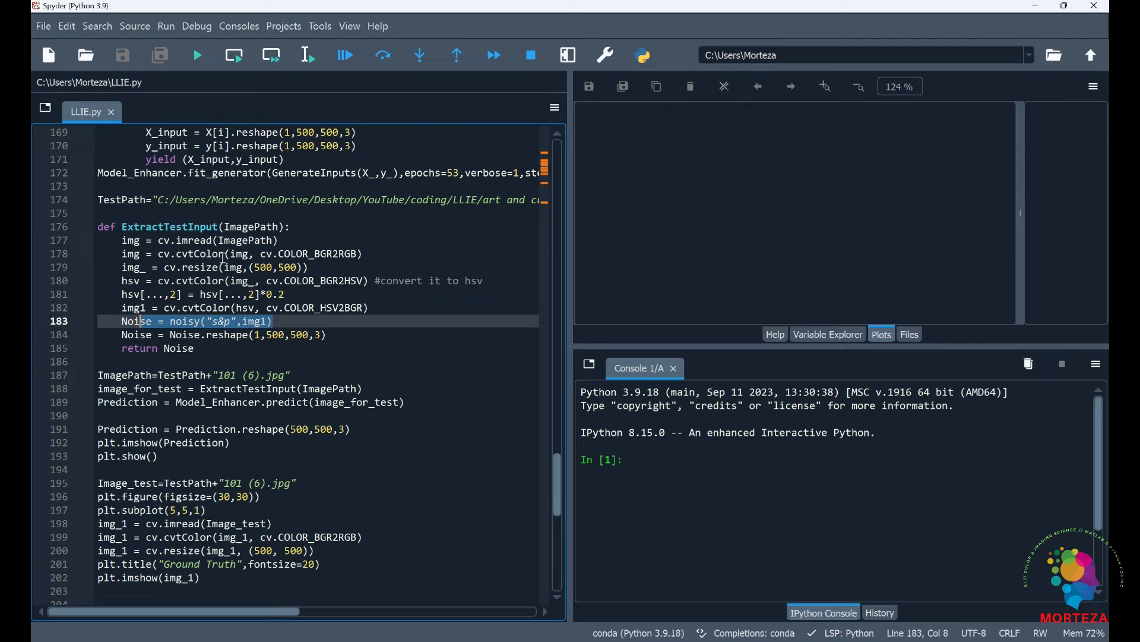
# Step: Highlight 'predict' on line 189, then scroll to the TestPath2 block loading 10.jpg
pyautogui.scroll(-3)
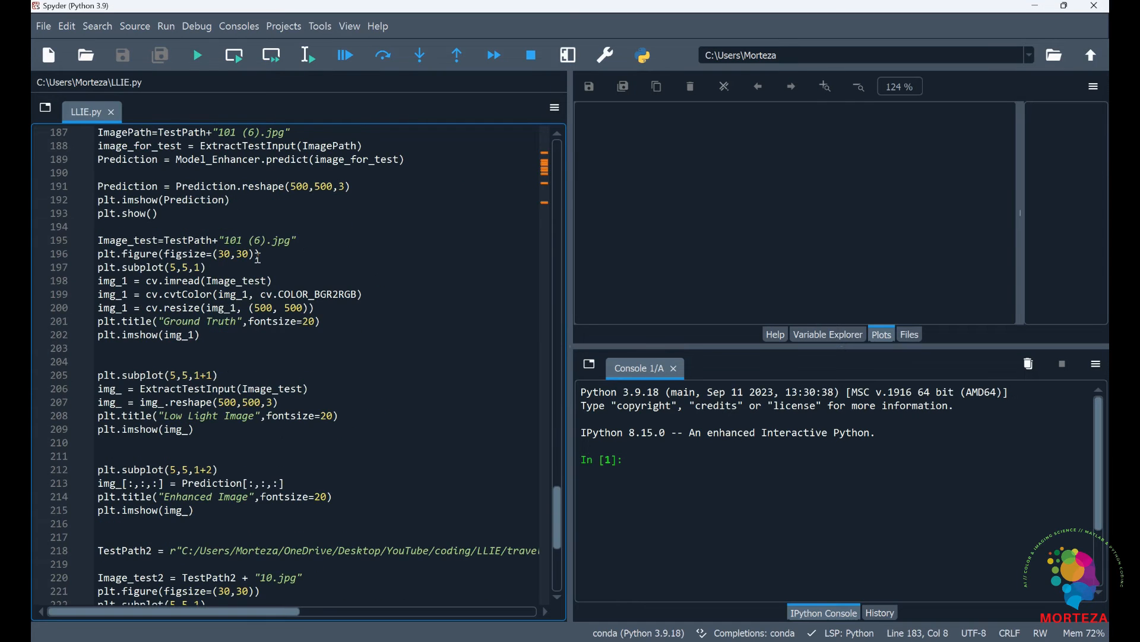
pyautogui.scroll(-3)
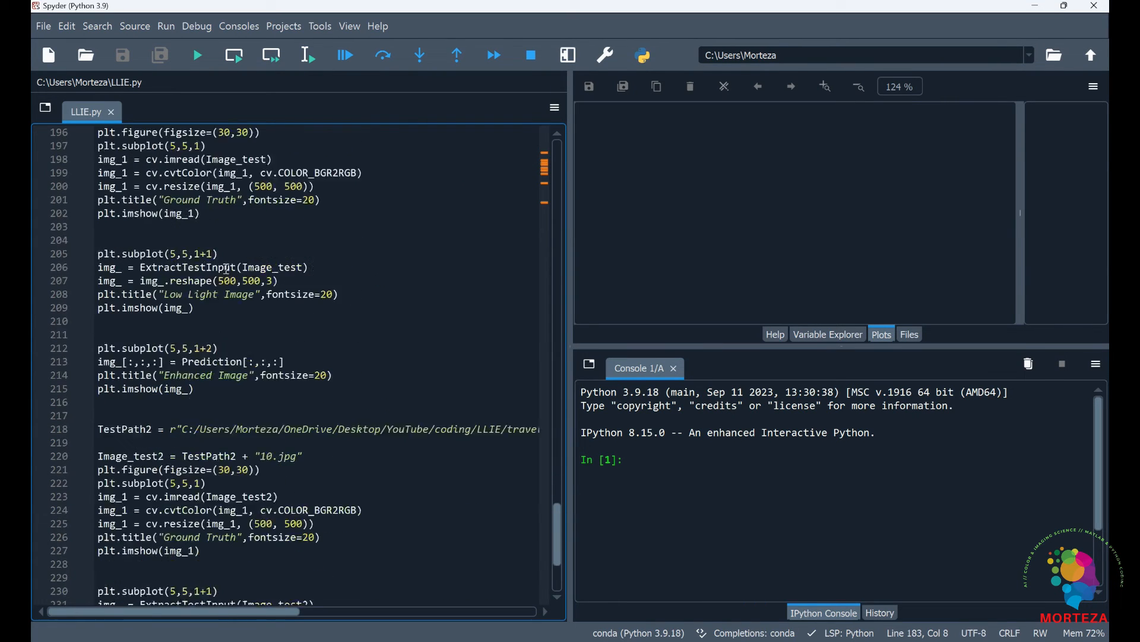
pyautogui.scroll(-3)
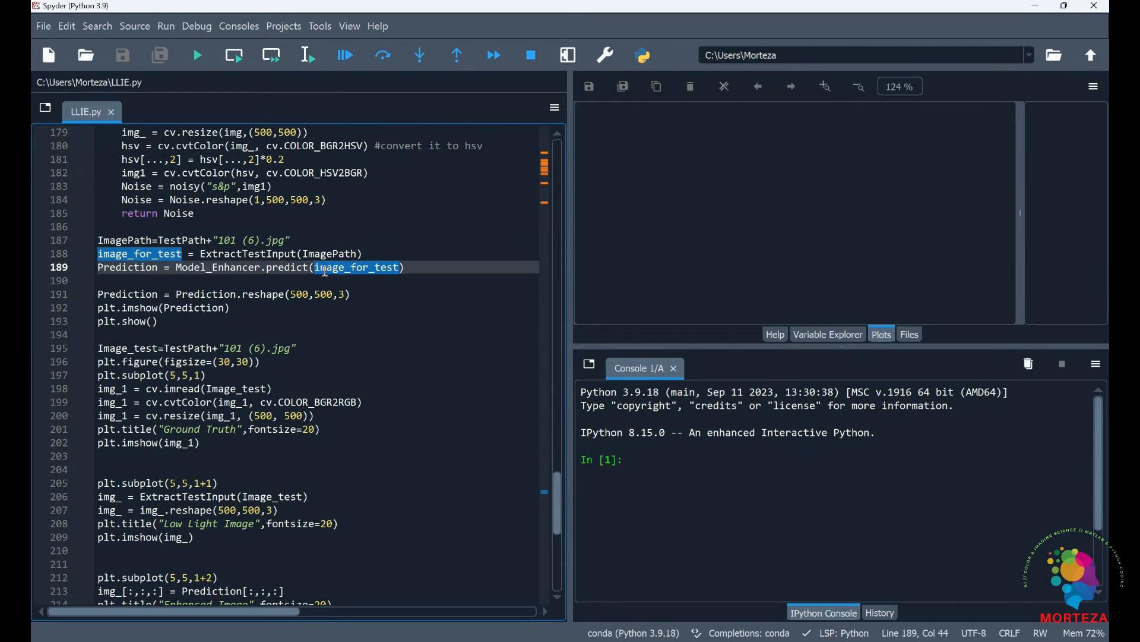
pyautogui.moveTo(275, 267)
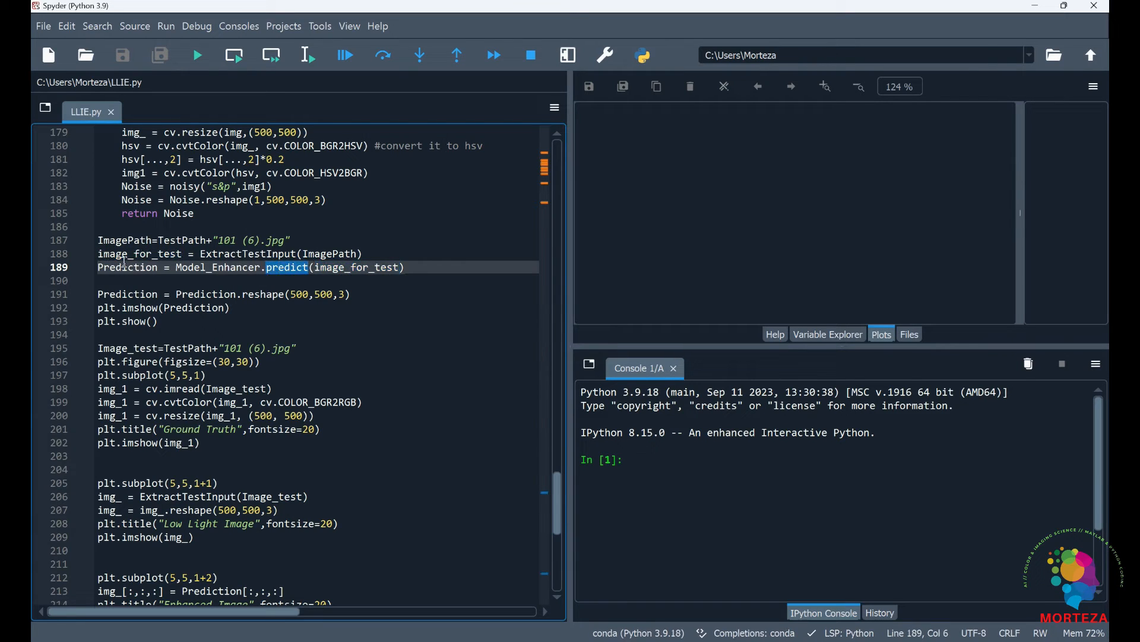
pyautogui.doubleClick(127, 267)
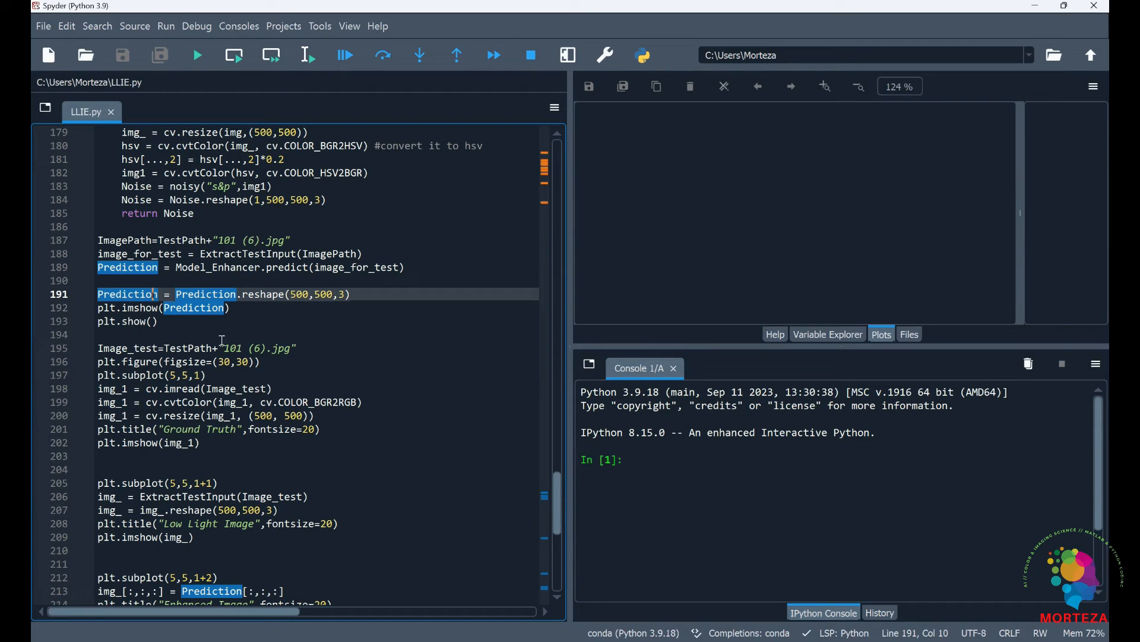
pyautogui.moveTo(255, 327)
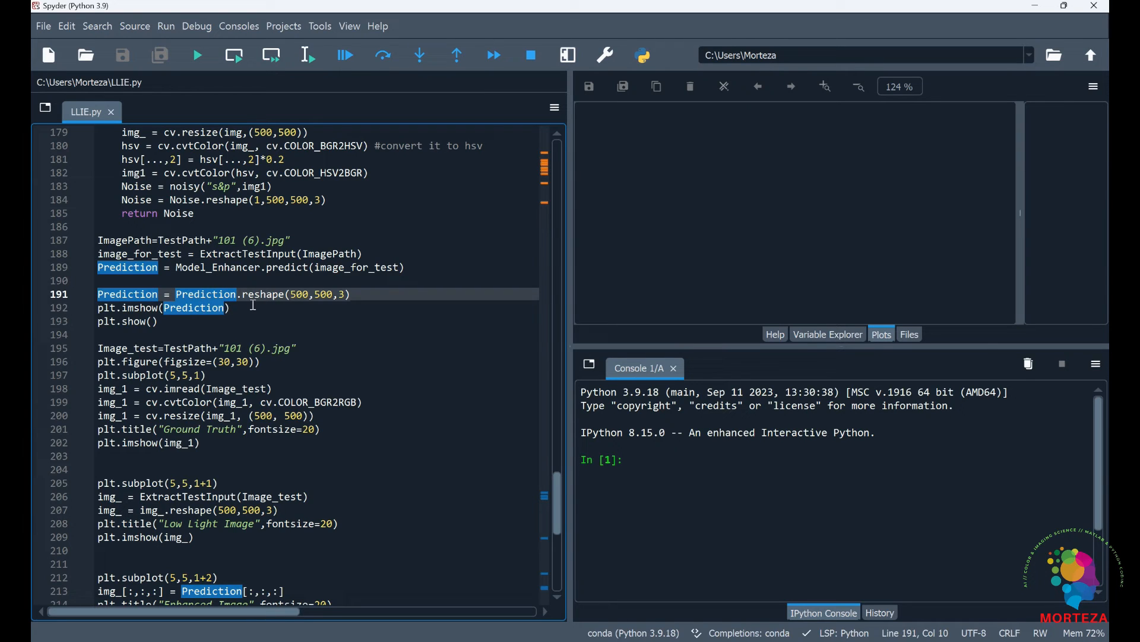
pyautogui.scroll(-3)
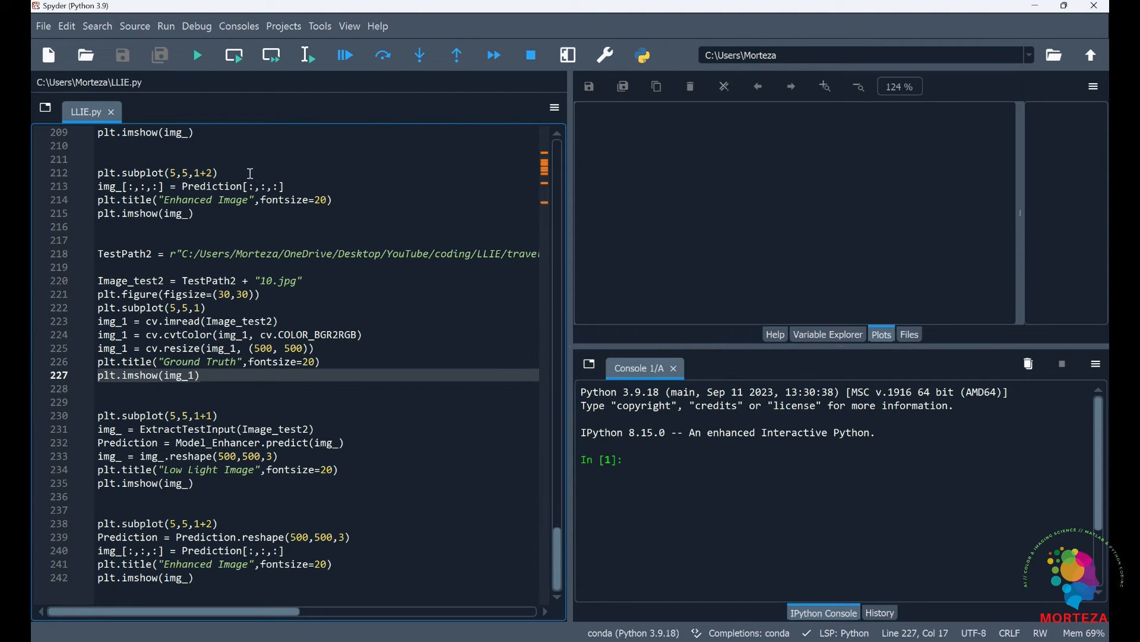
# Step: Run LLIE.py and follow the training log through epoch 53/53
pyautogui.click(195, 55)
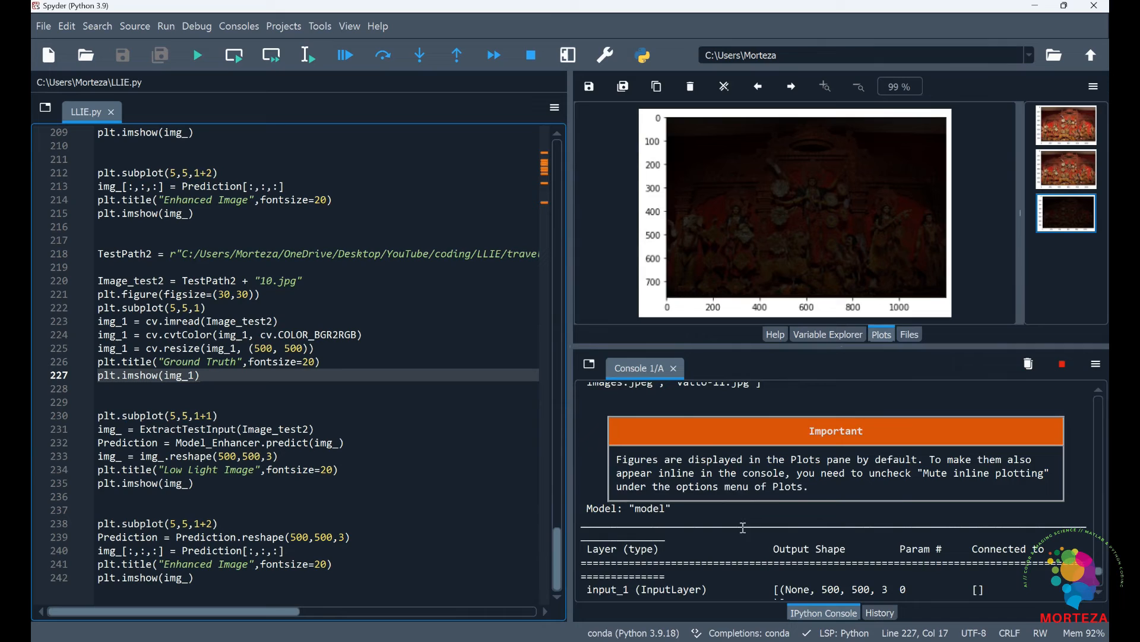
pyautogui.scroll(-3)
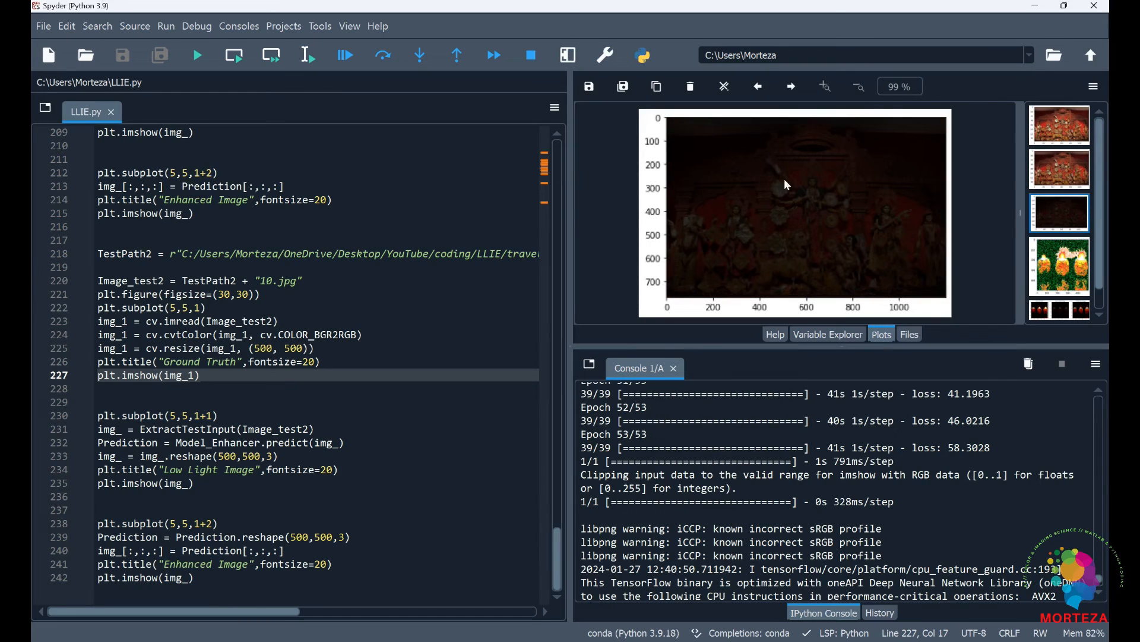
pyautogui.moveTo(843, 198)
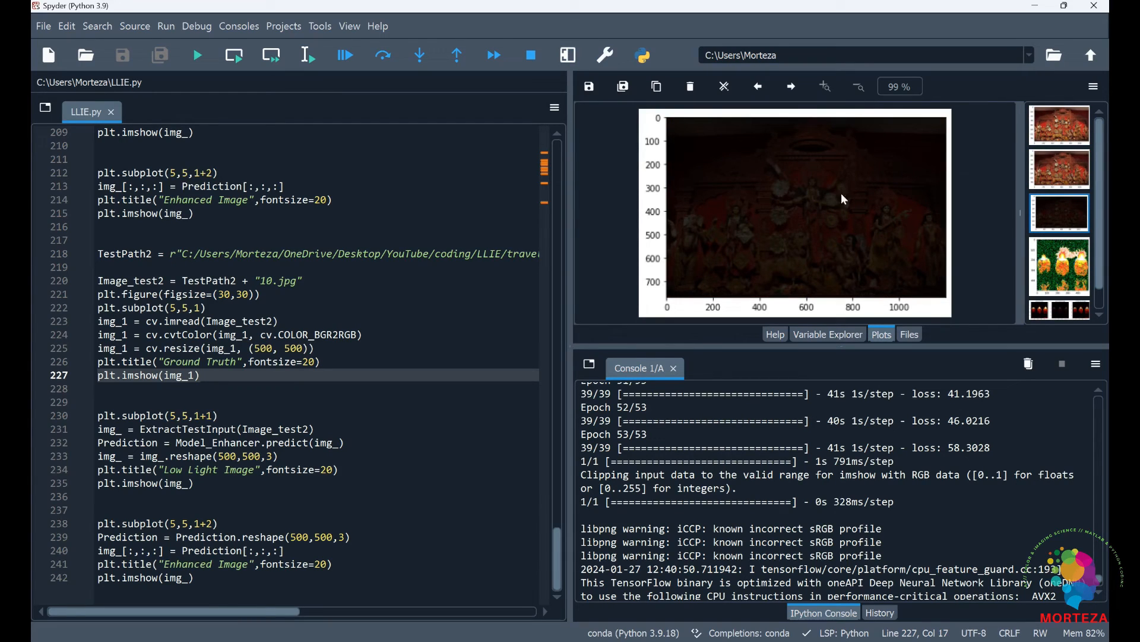
# Step: View the candle comparison plot, then the landscape ground truth, low-light and enhanced plot
pyautogui.click(858, 86)
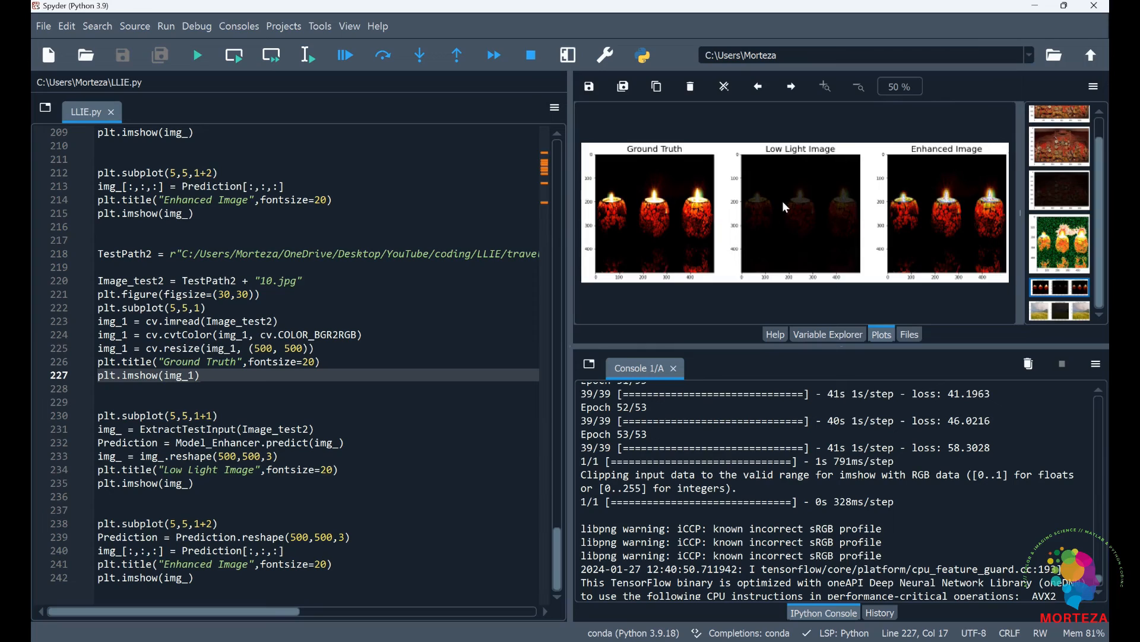
pyautogui.moveTo(944, 233)
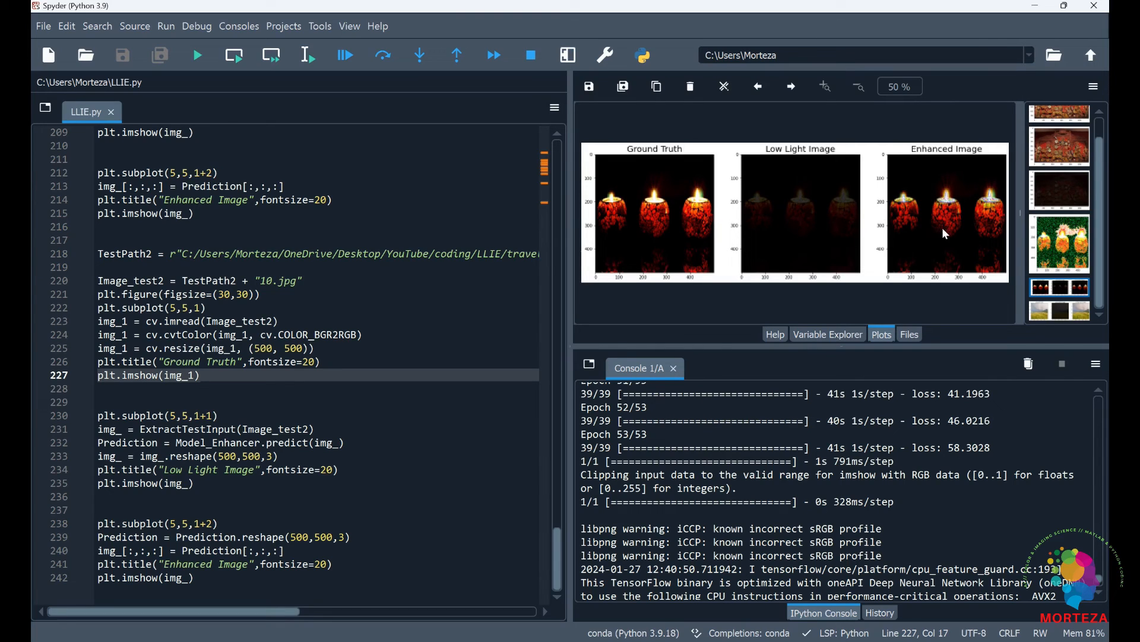
pyautogui.moveTo(589, 188)
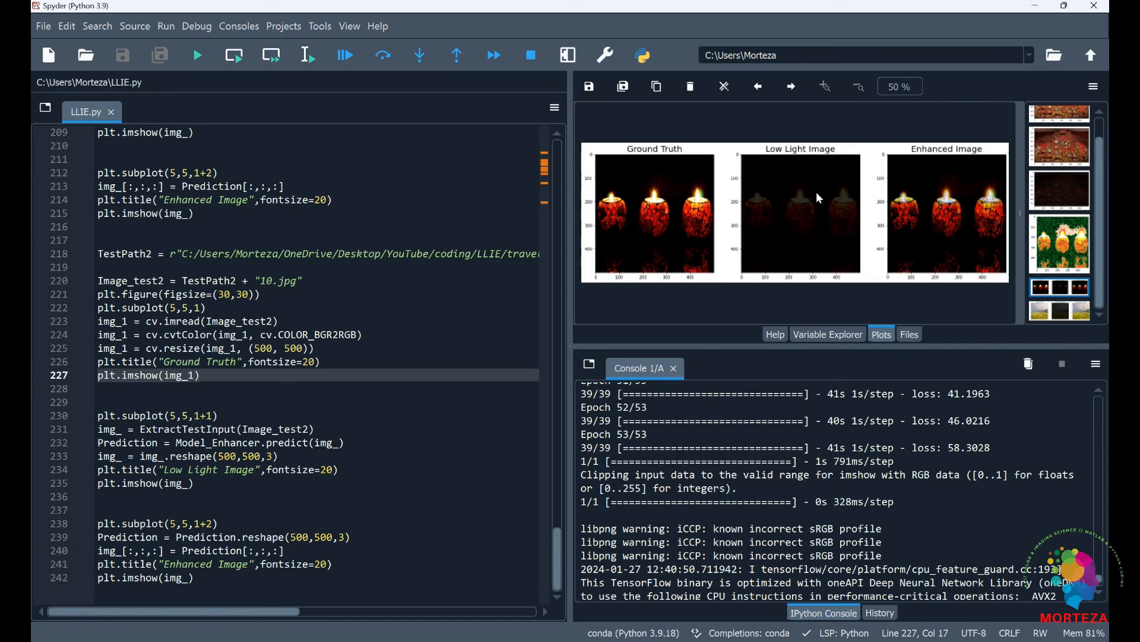
pyautogui.moveTo(925, 200)
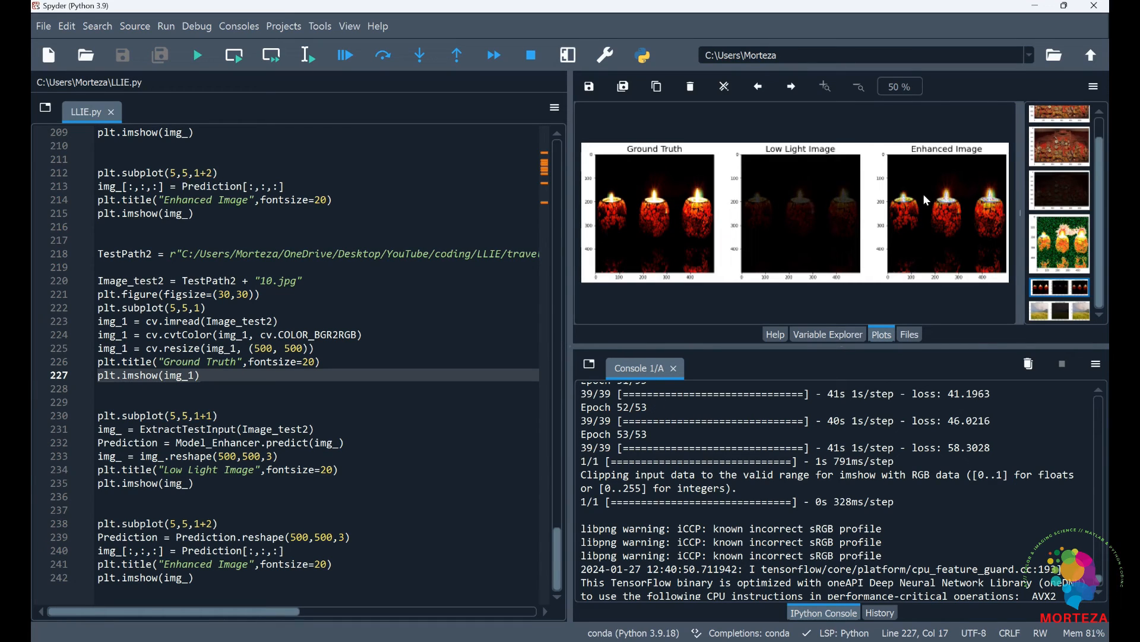
pyautogui.moveTo(886, 209)
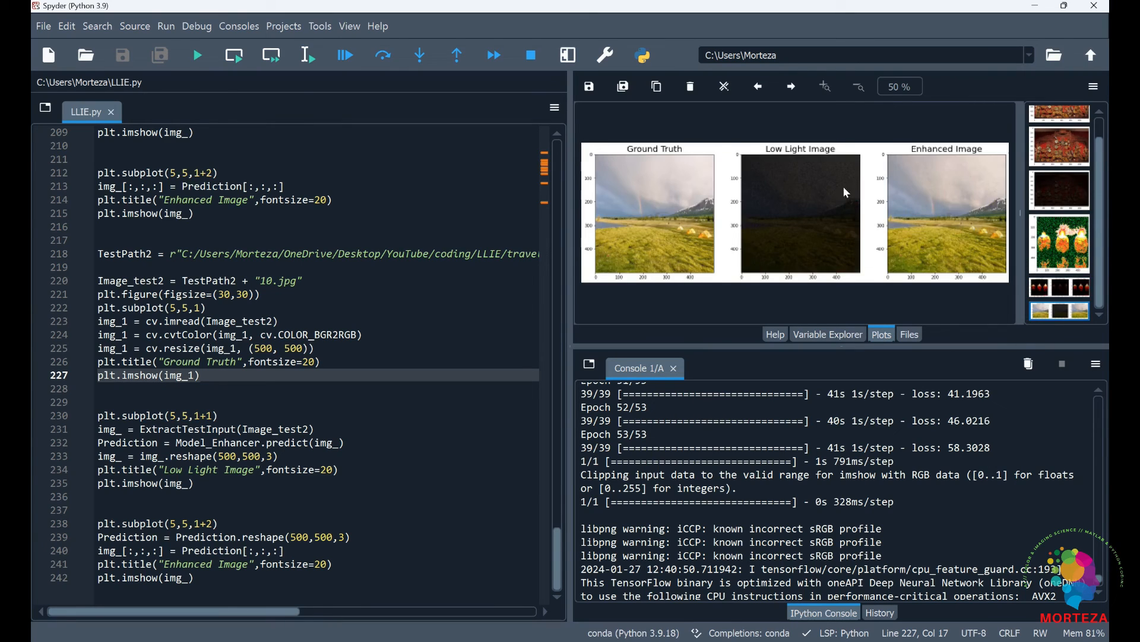
pyautogui.moveTo(800, 224)
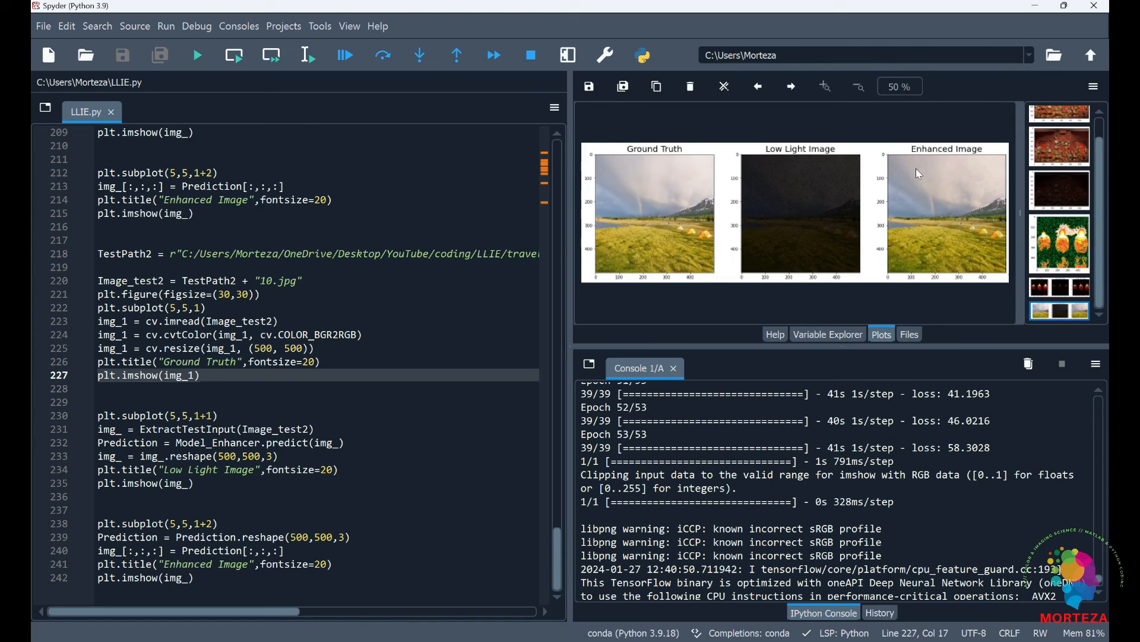
pyautogui.moveTo(961, 206)
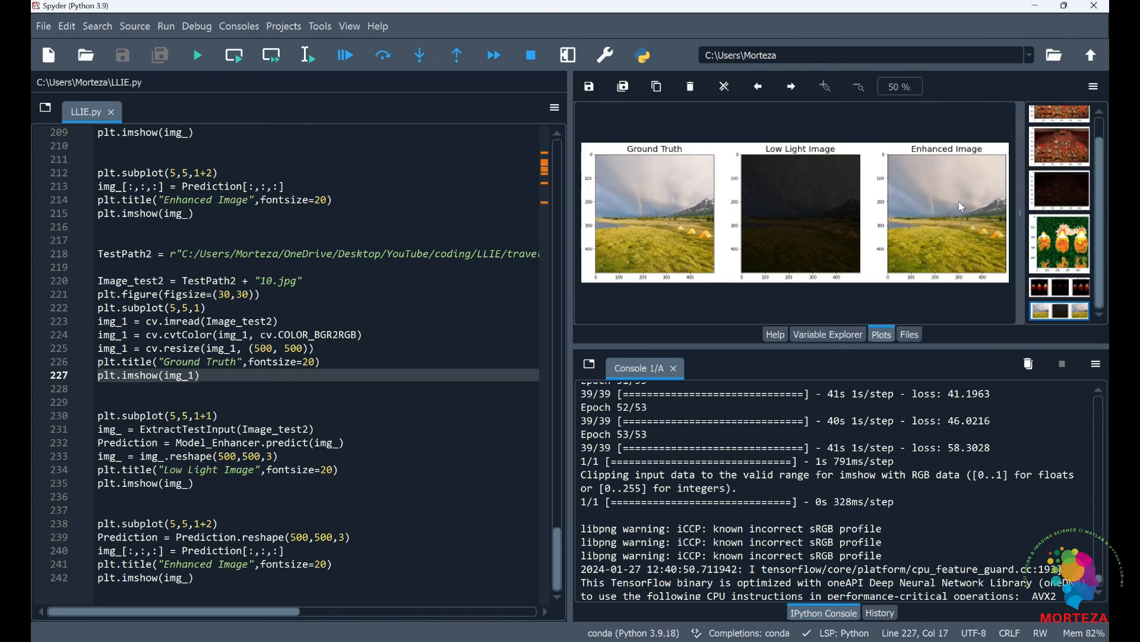
pyautogui.moveTo(942, 210)
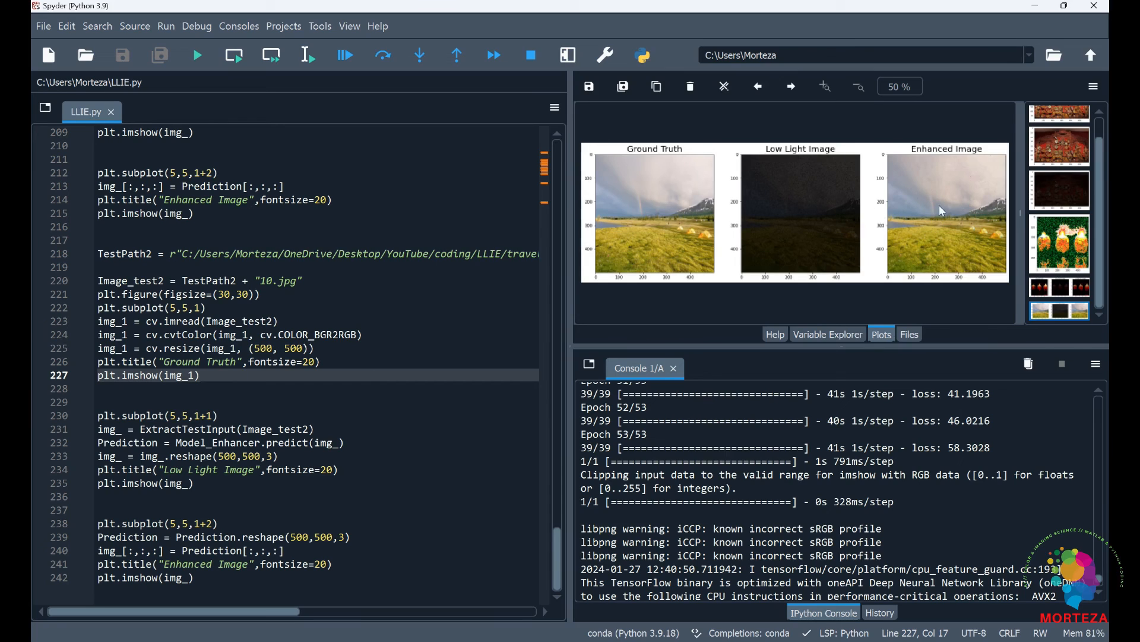
pyautogui.click(1059, 288)
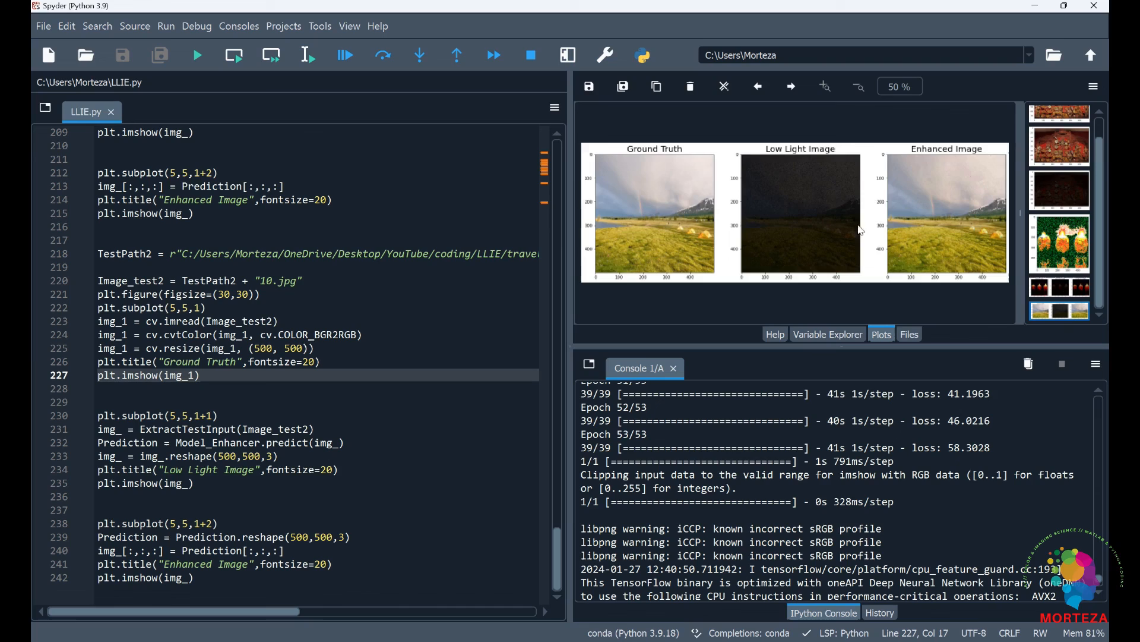
pyautogui.moveTo(901, 204)
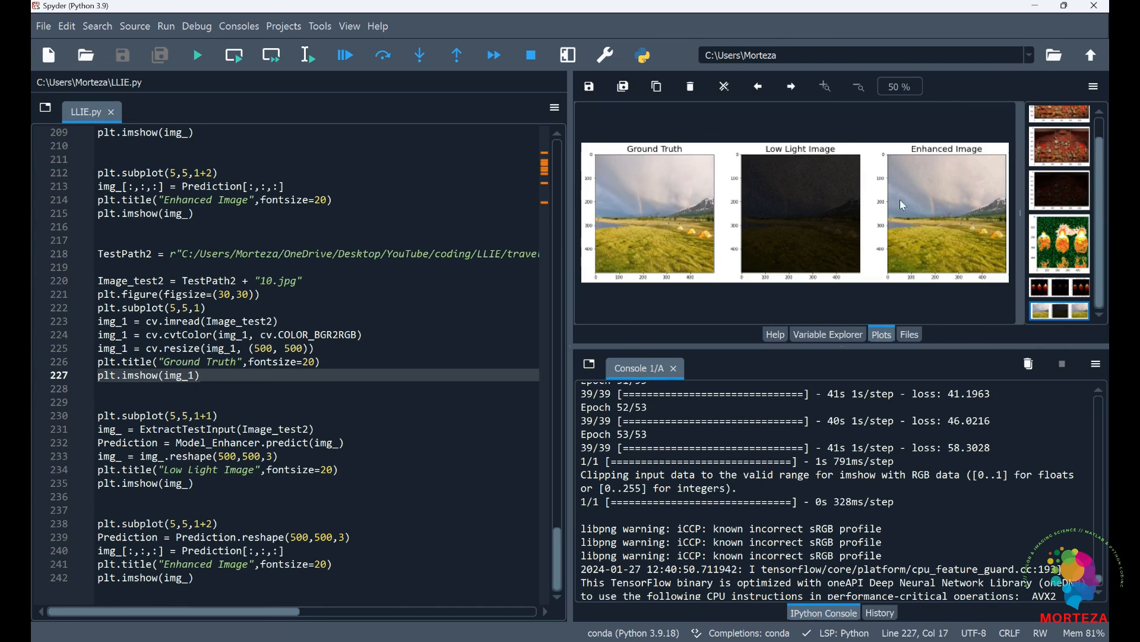
pyautogui.moveTo(911, 191)
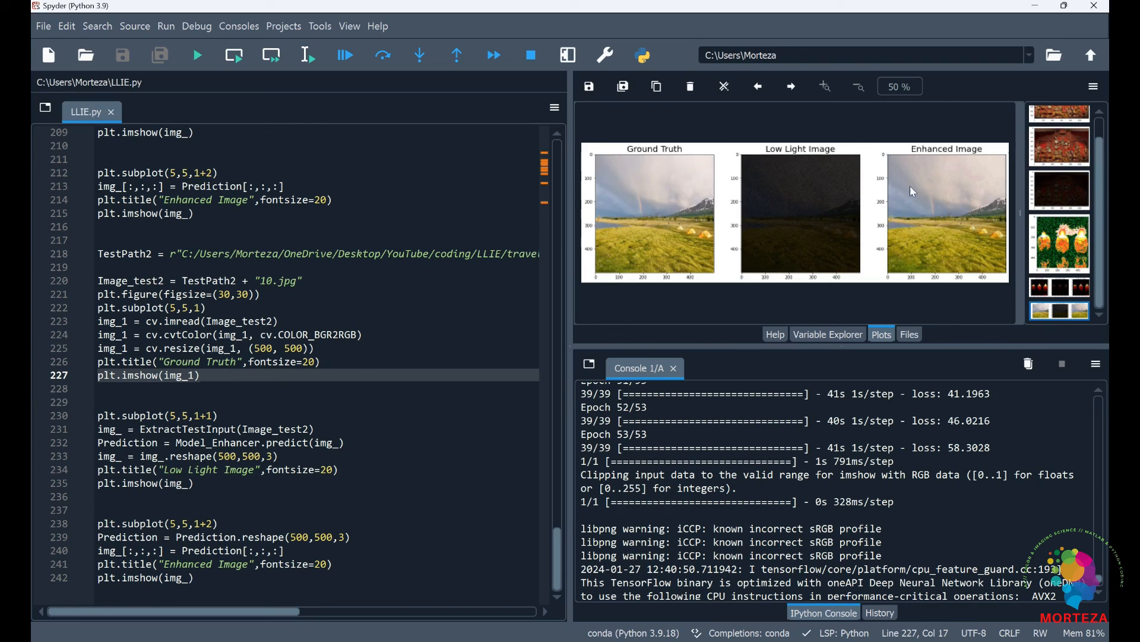